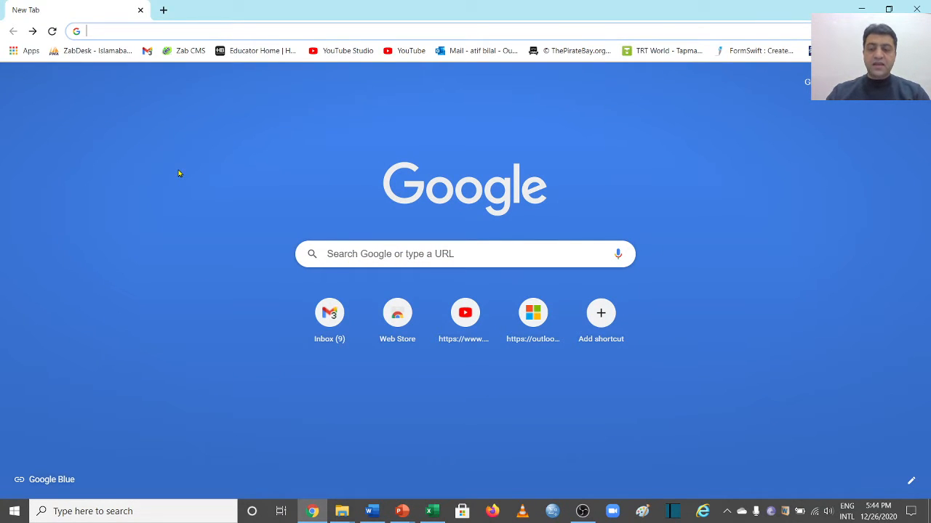
# Search Google for 'warpPLS' and bring up its results
pyautogui.write('warpPLS&aqs=chrome.0.69i59l2j0l3j69i60j69i61l2.2341j0j7&sourceid=chrome&ie=UTF-8')
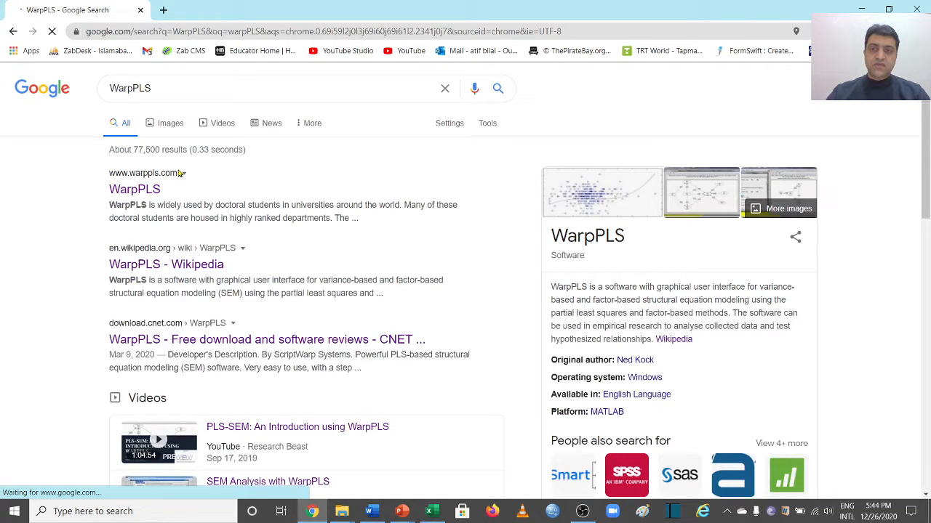
pyautogui.click(133, 189)
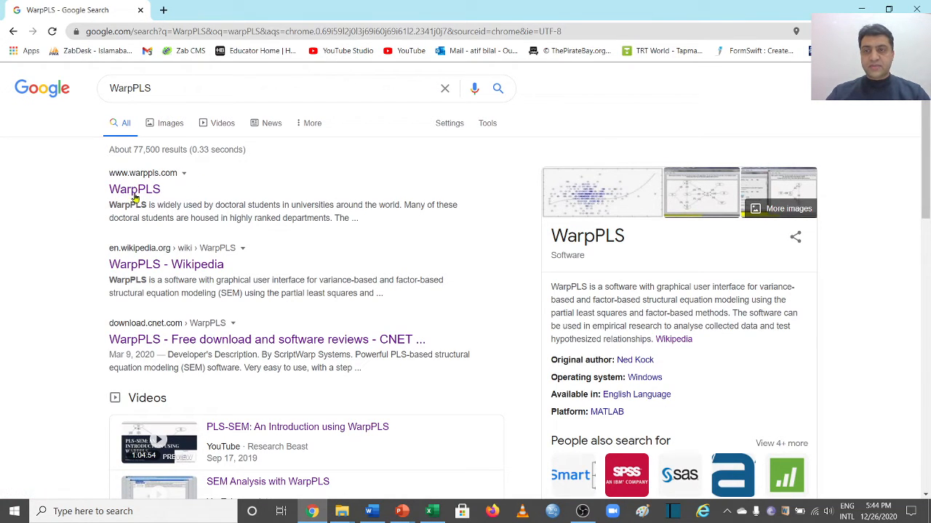
# Go to warppls.com and scroll to the Download/free trial section with the 7.0 and 6.0 installers
pyautogui.click(133, 189)
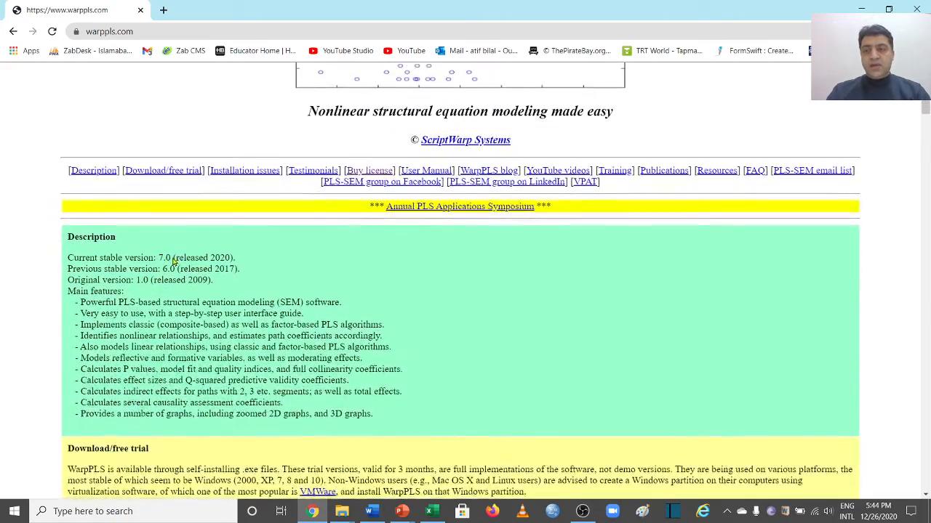
pyautogui.scroll(-3)
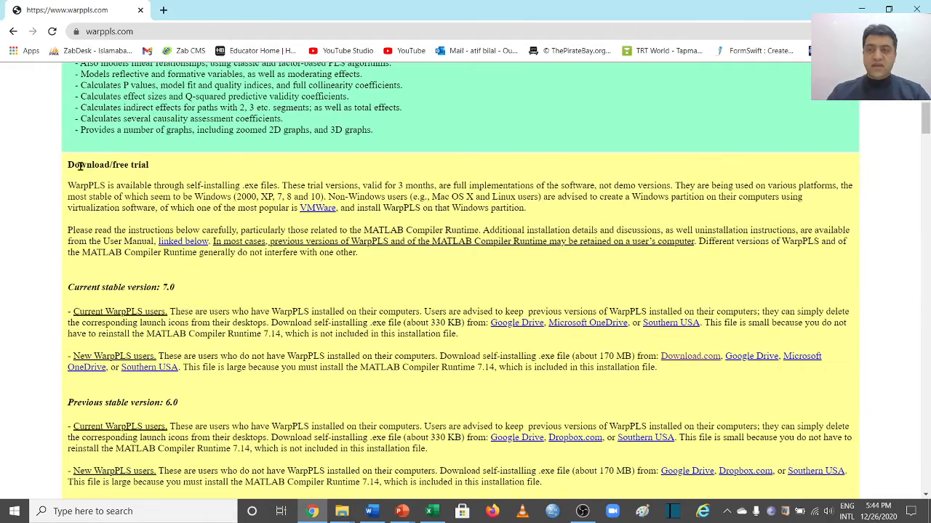
pyautogui.scroll(-3)
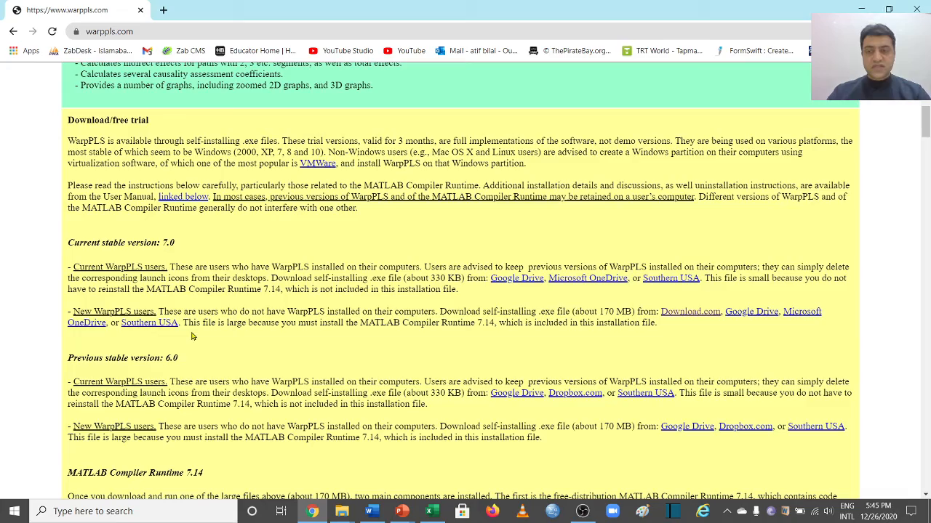
pyautogui.scroll(-3)
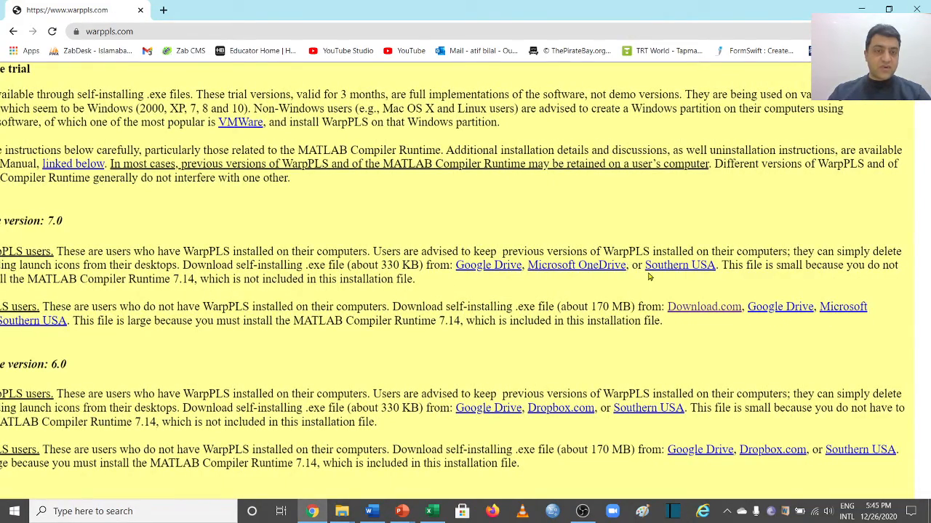
pyautogui.hscroll(3)
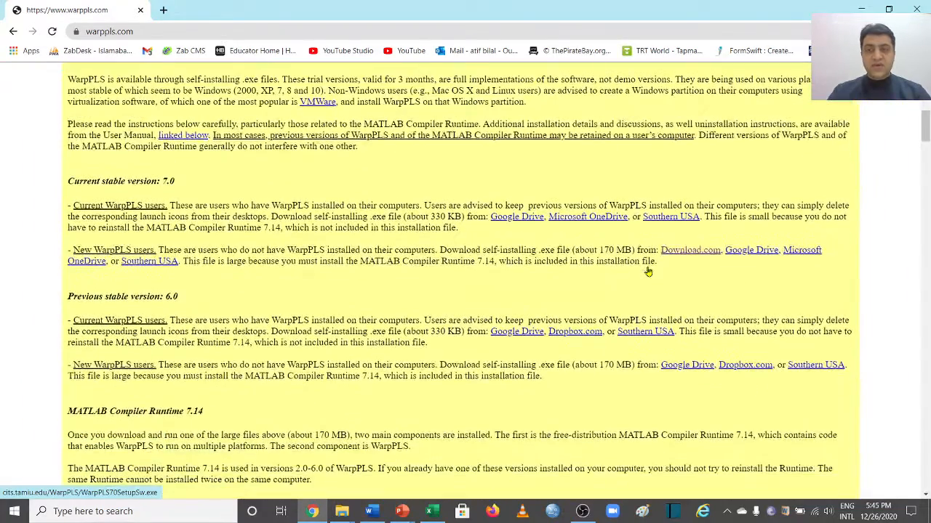
pyautogui.scroll(-3)
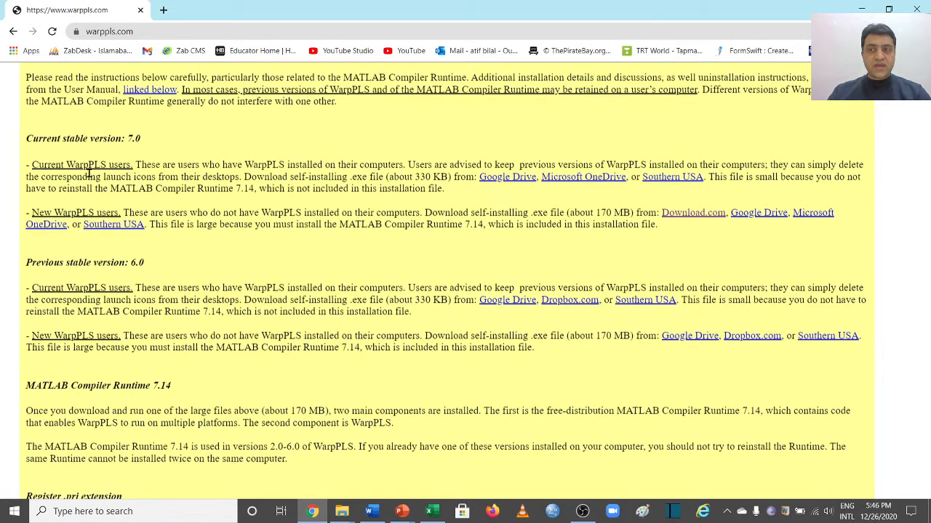
pyautogui.moveTo(494, 207)
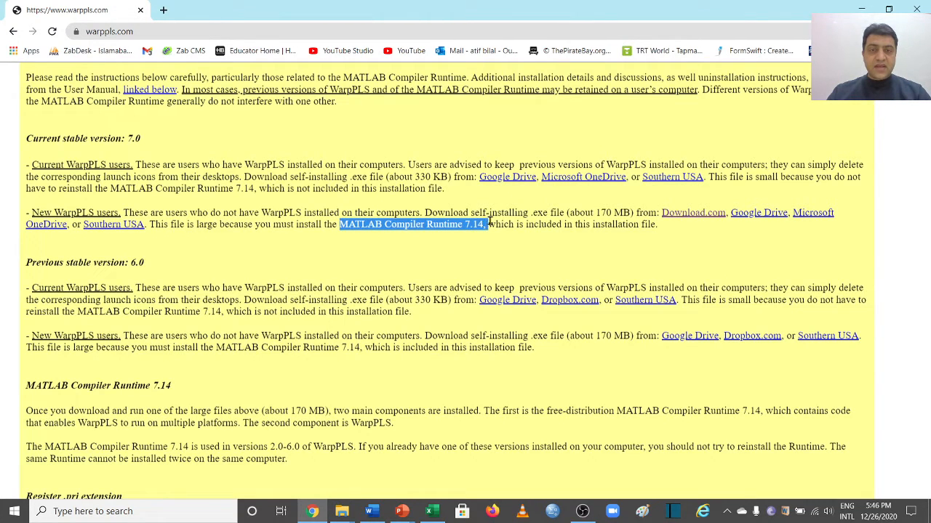
pyautogui.moveTo(478, 247)
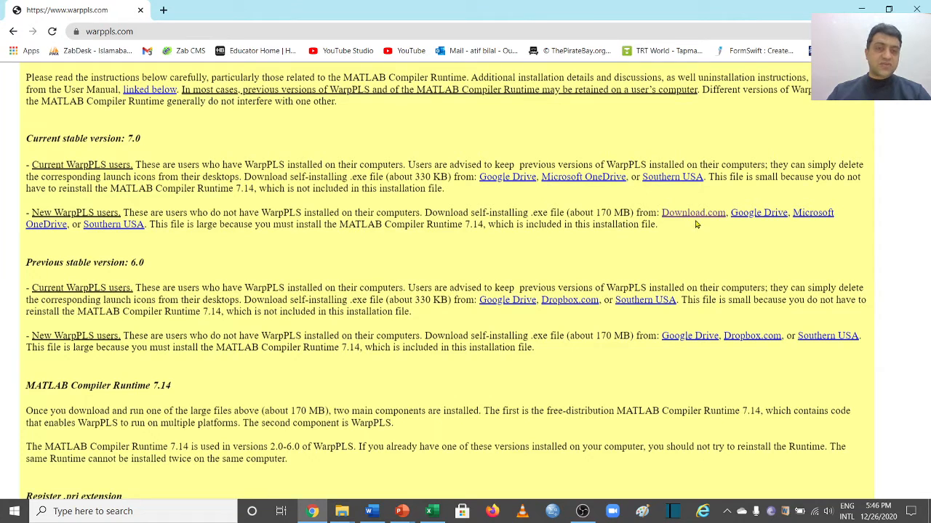
pyautogui.moveTo(458, 238)
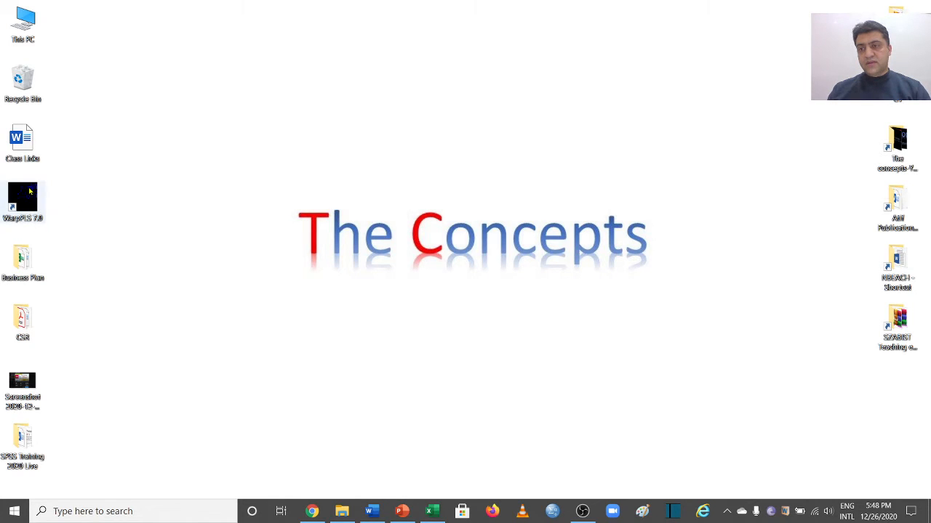
pyautogui.moveTo(85, 217)
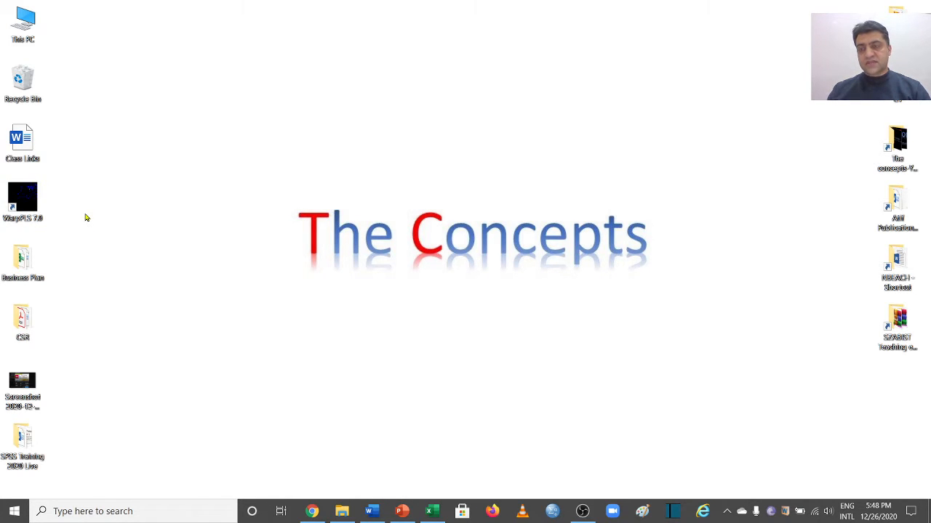
# Select the WarpPLS 7.0 shortcut on the Windows desktop
pyautogui.click(22, 200)
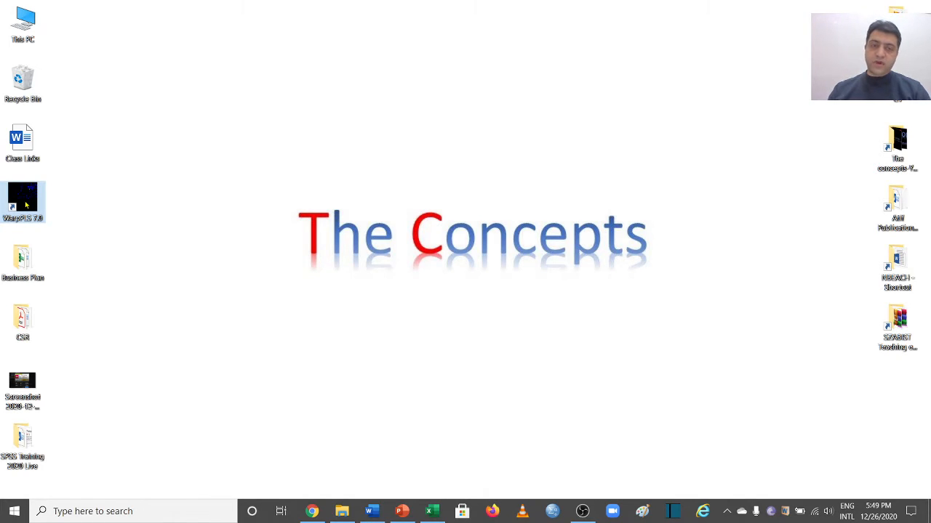
pyautogui.moveTo(141, 247)
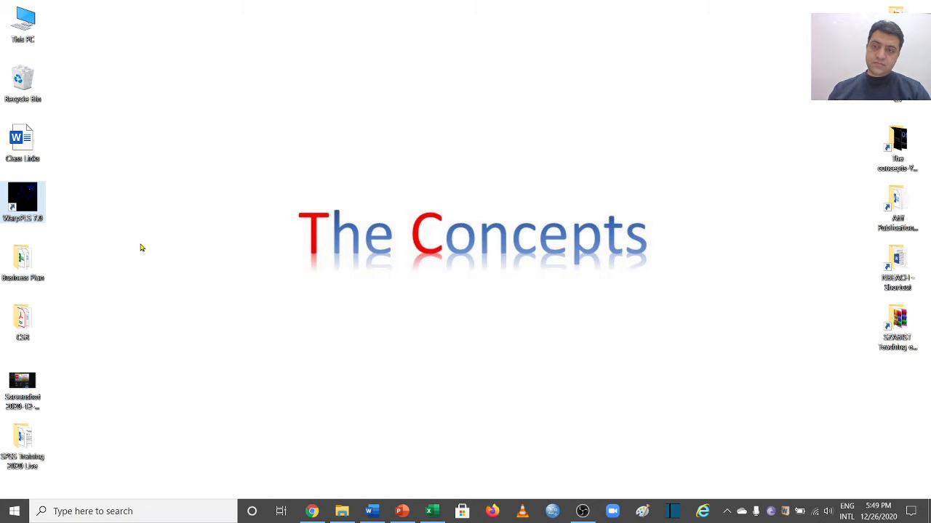
# Launch WarpPLS 7.0 and keep 'Trial license (3 months)' as the license type
pyautogui.doubleClick(23, 197)
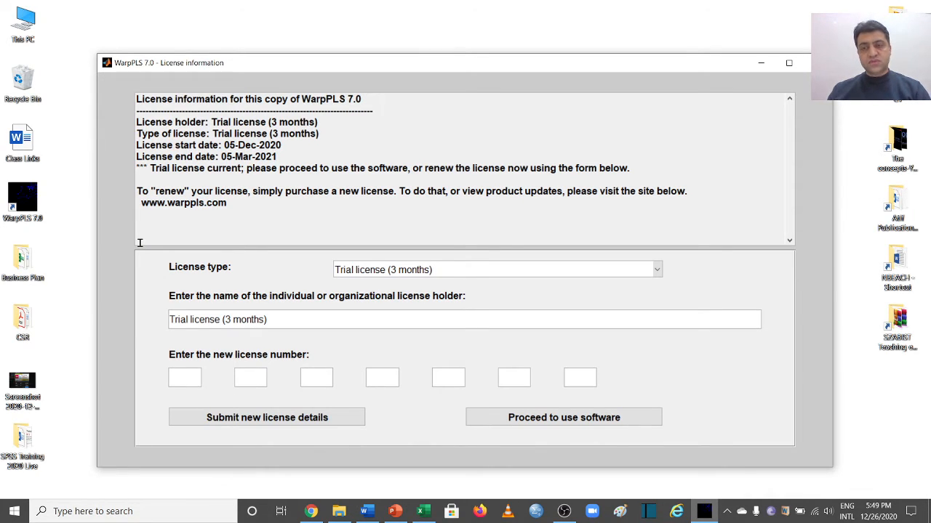
pyautogui.moveTo(486, 307)
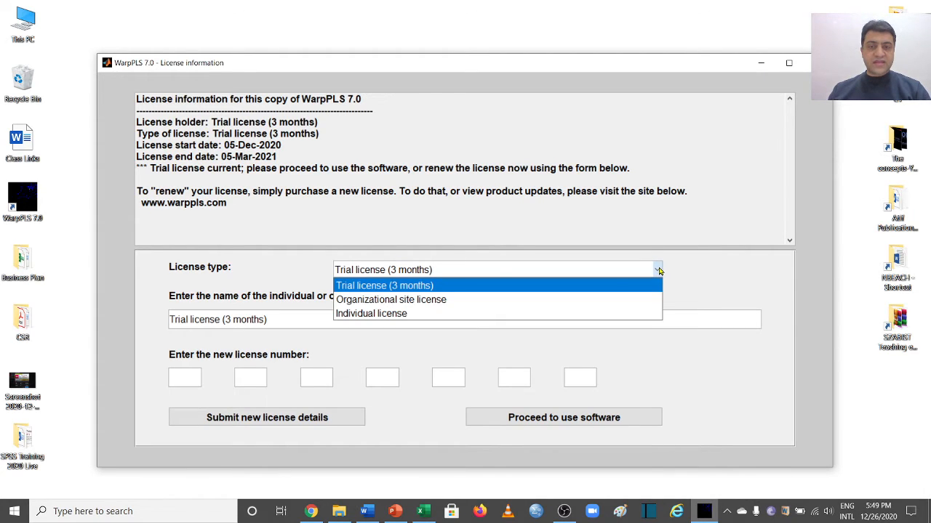
pyautogui.moveTo(588, 285)
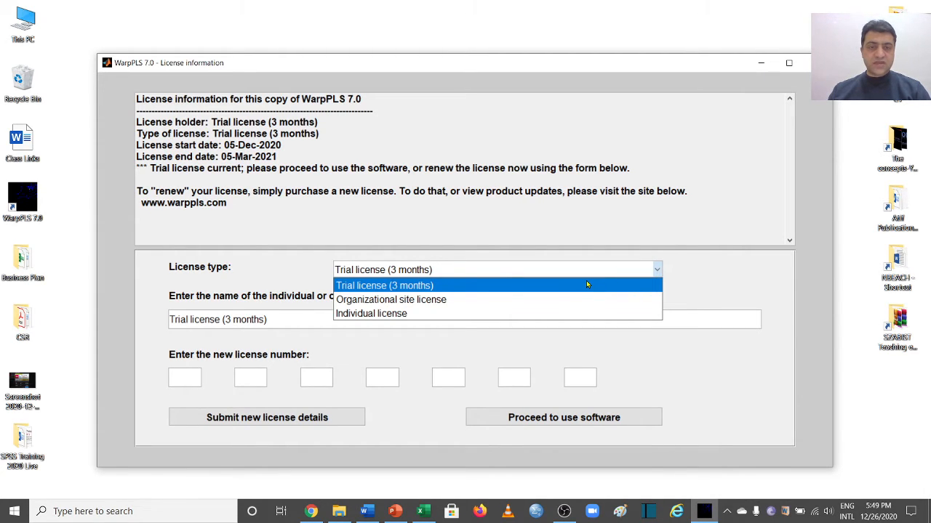
pyautogui.click(384, 285)
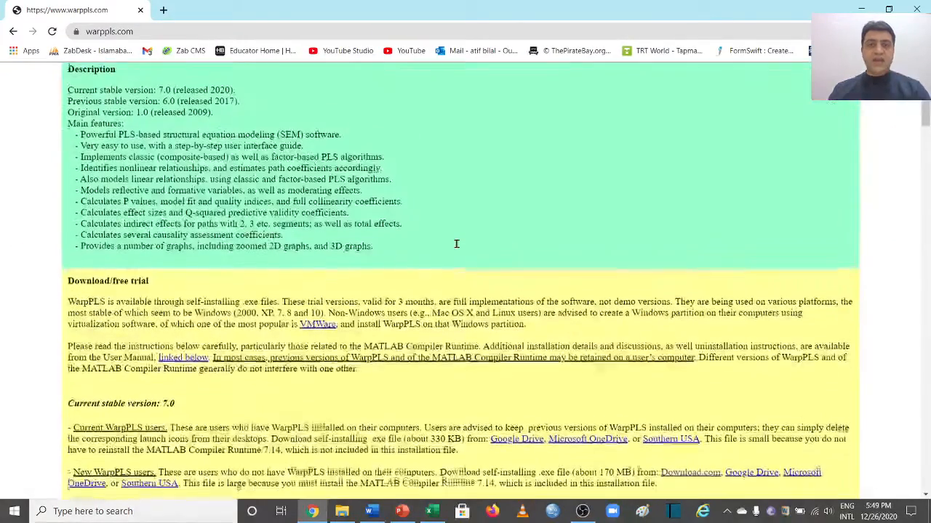
# Follow Buy license to the ScriptWarp page and review the WarpPLS license prices
pyautogui.scroll(3)
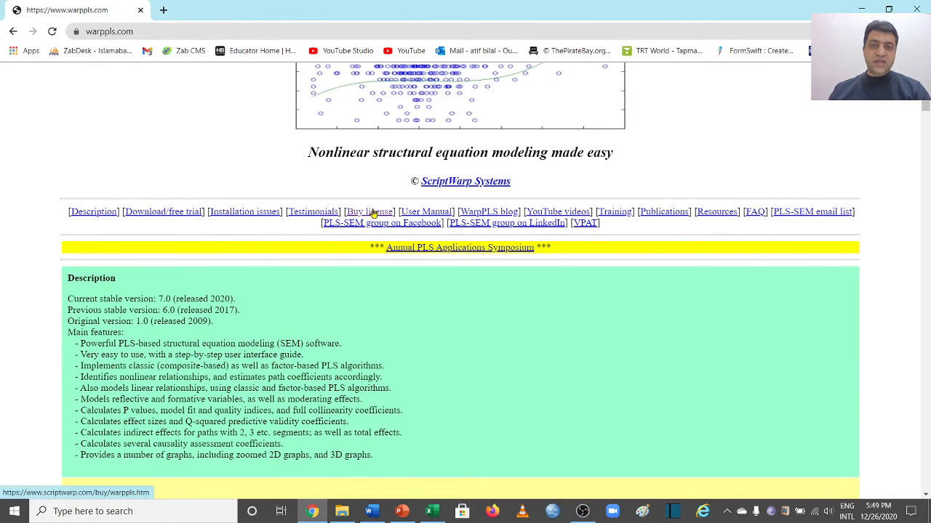
pyautogui.click(369, 212)
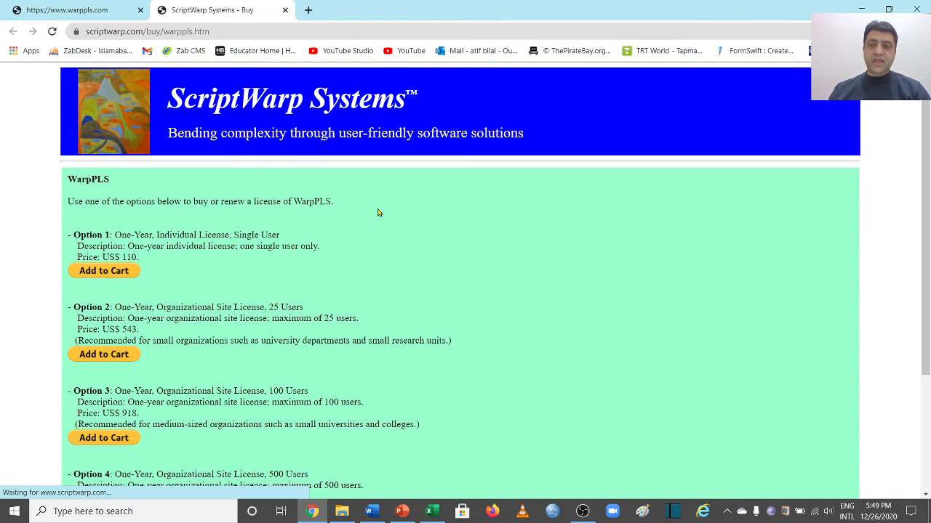
pyautogui.scroll(-3)
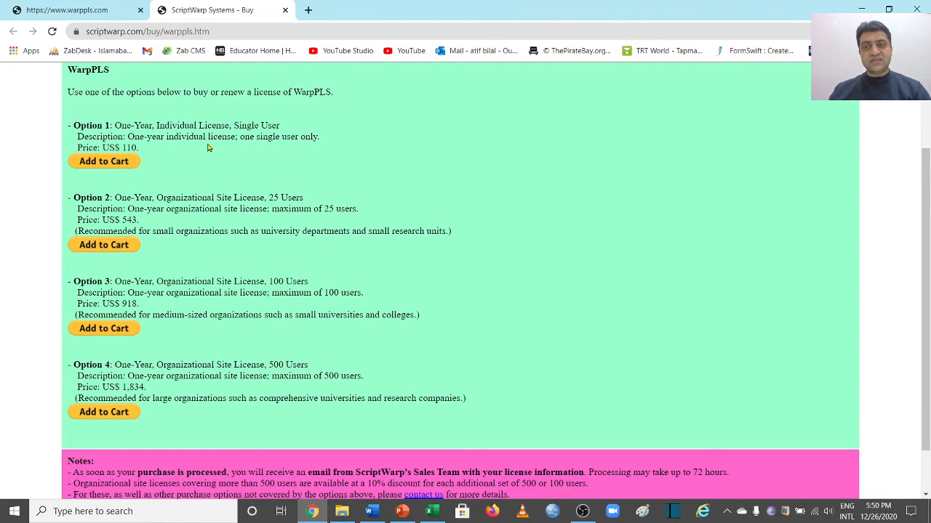
pyautogui.moveTo(145, 344)
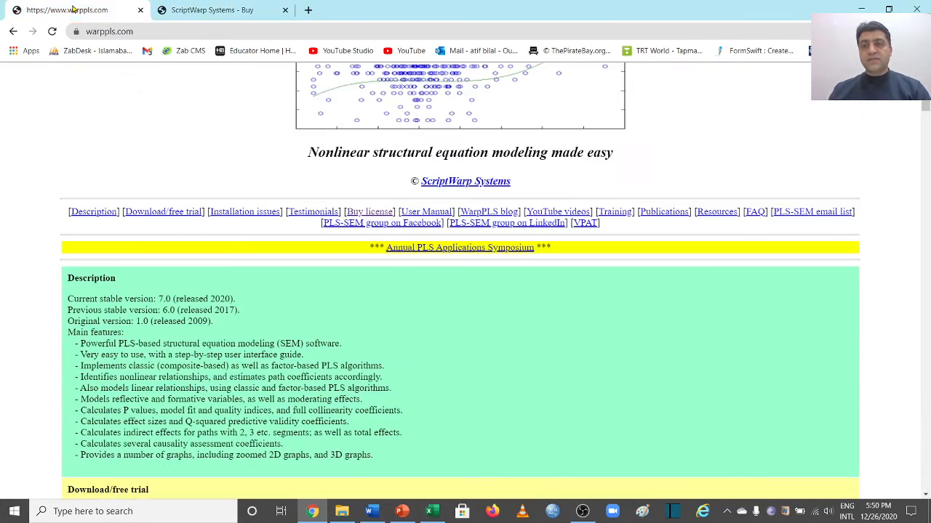
# Scroll the warppls.com page back down to the Download/free trial section
pyautogui.scroll(-3)
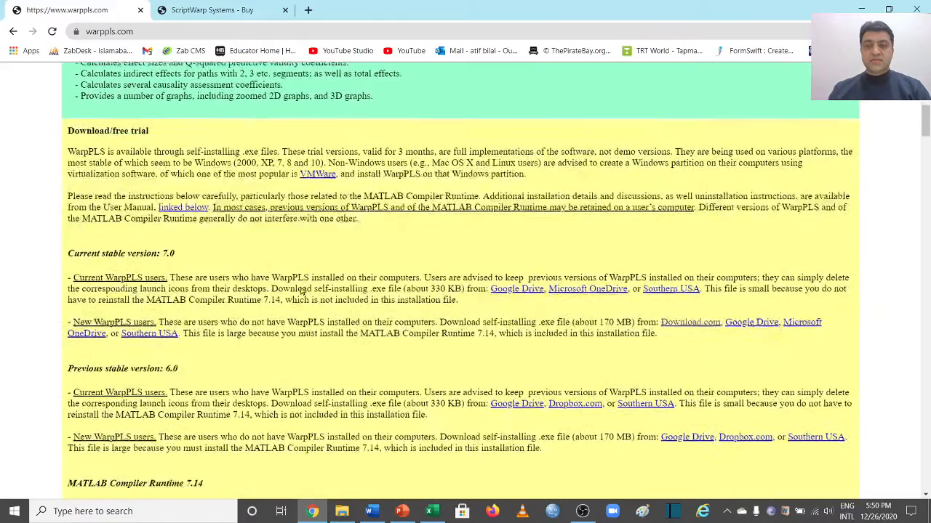
pyautogui.scroll(-3)
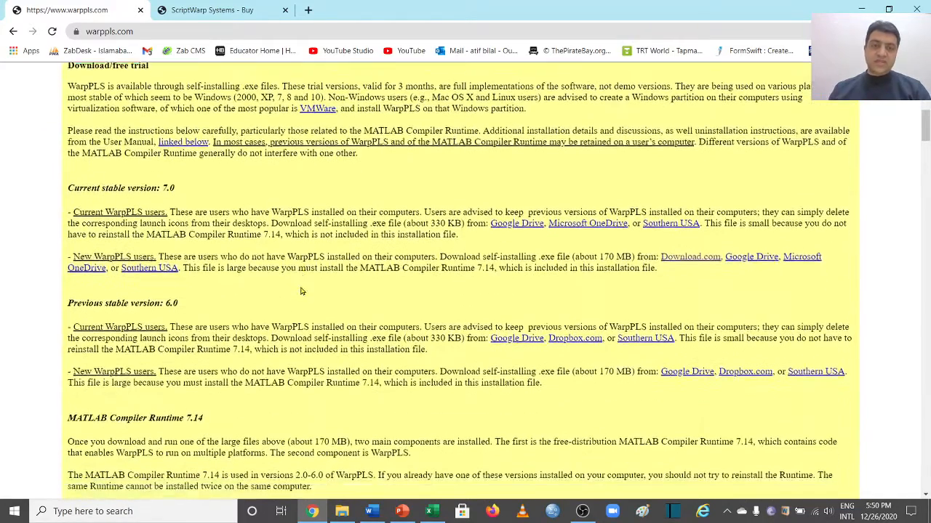